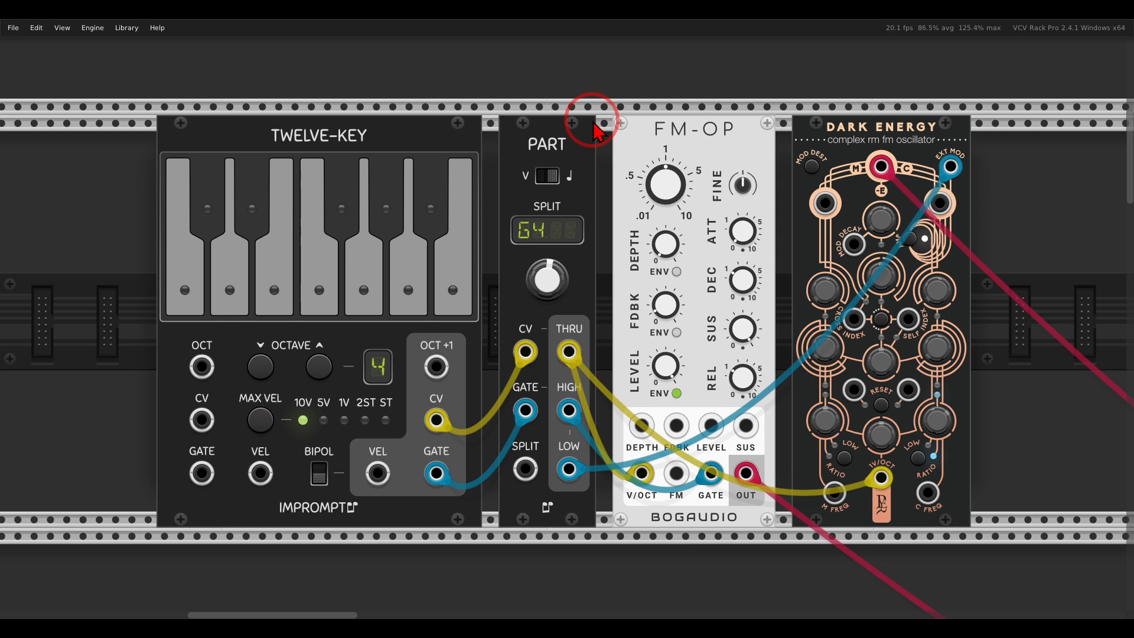
mouse_move(588, 137)
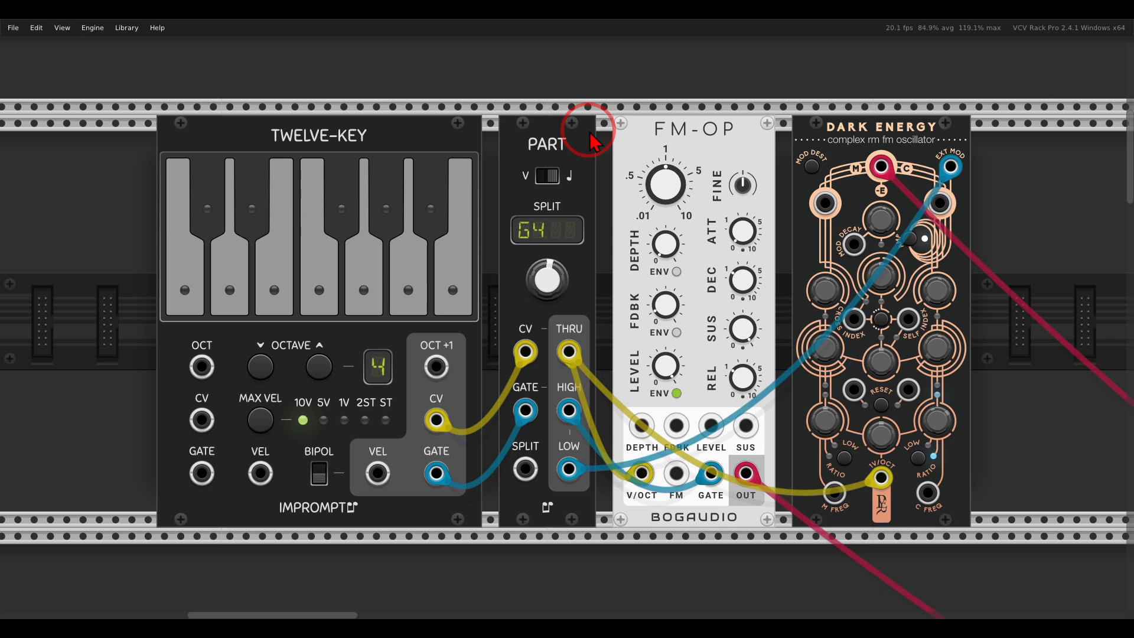
mouse_move(712, 123)
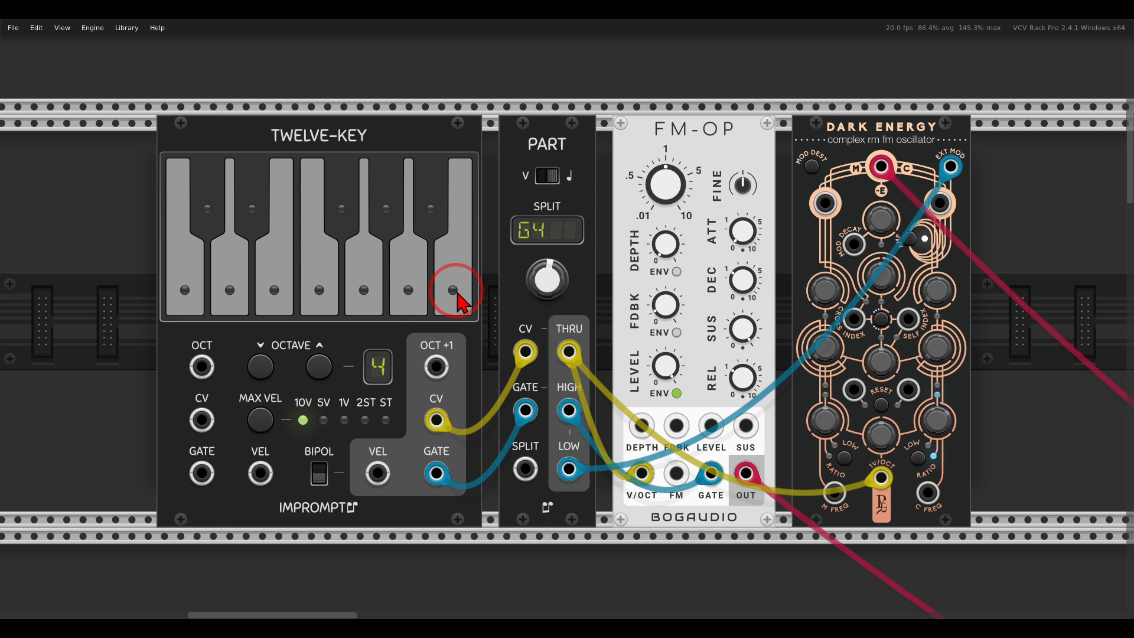
Step: Play two test notes, then move PROB-KEY's pitch cable from MULT into PART's CV input
click(286, 289)
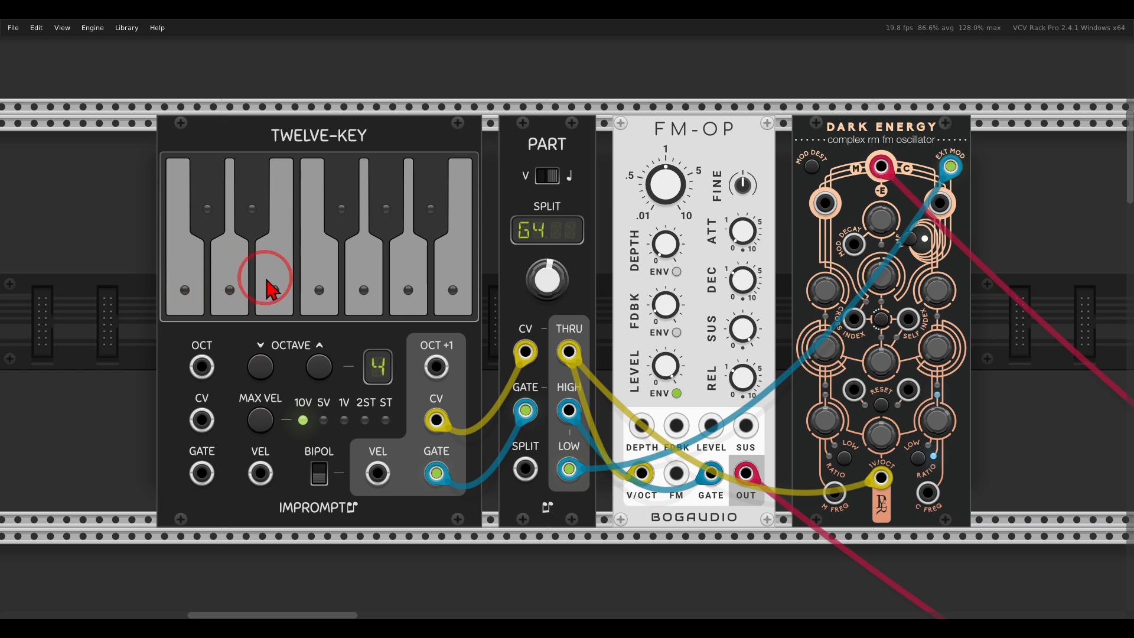
mouse_move(434, 289)
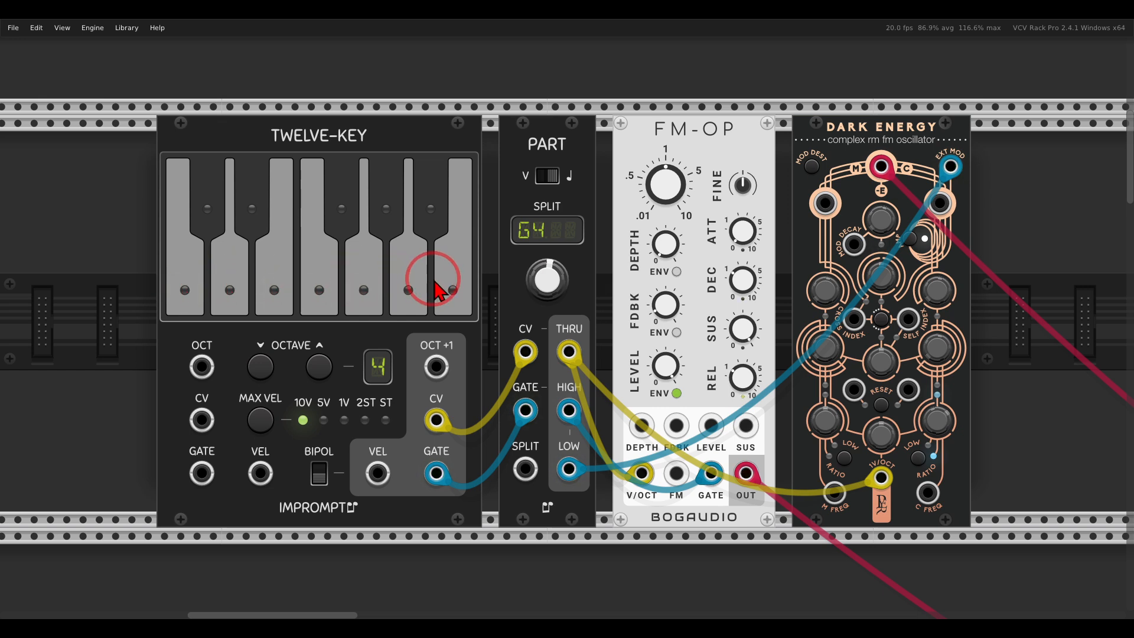
click(324, 290)
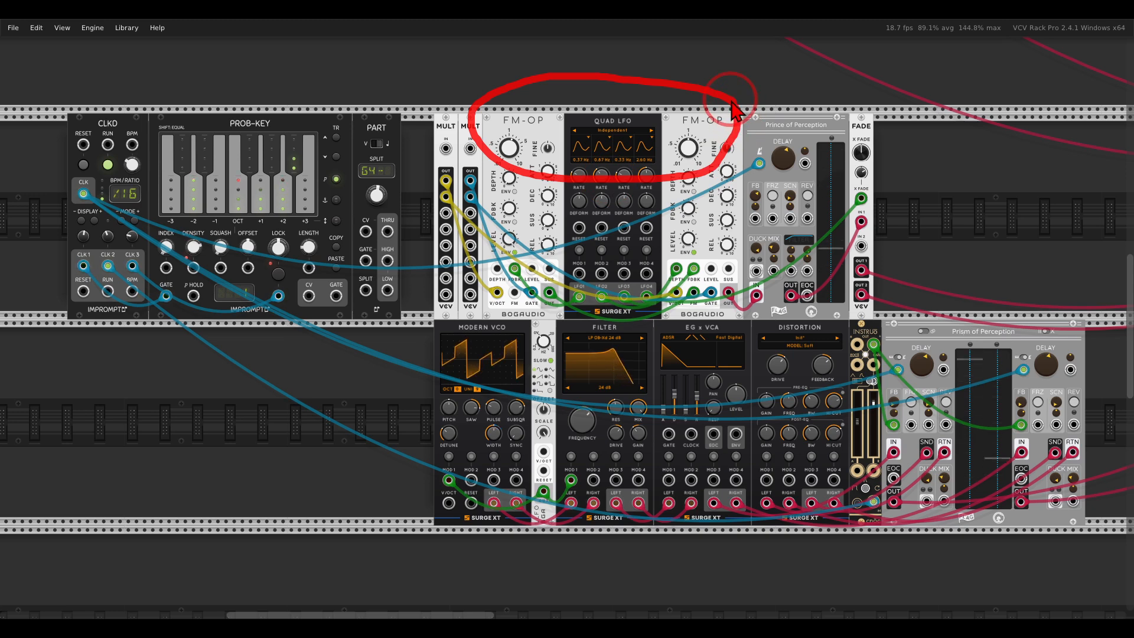
mouse_move(309, 296)
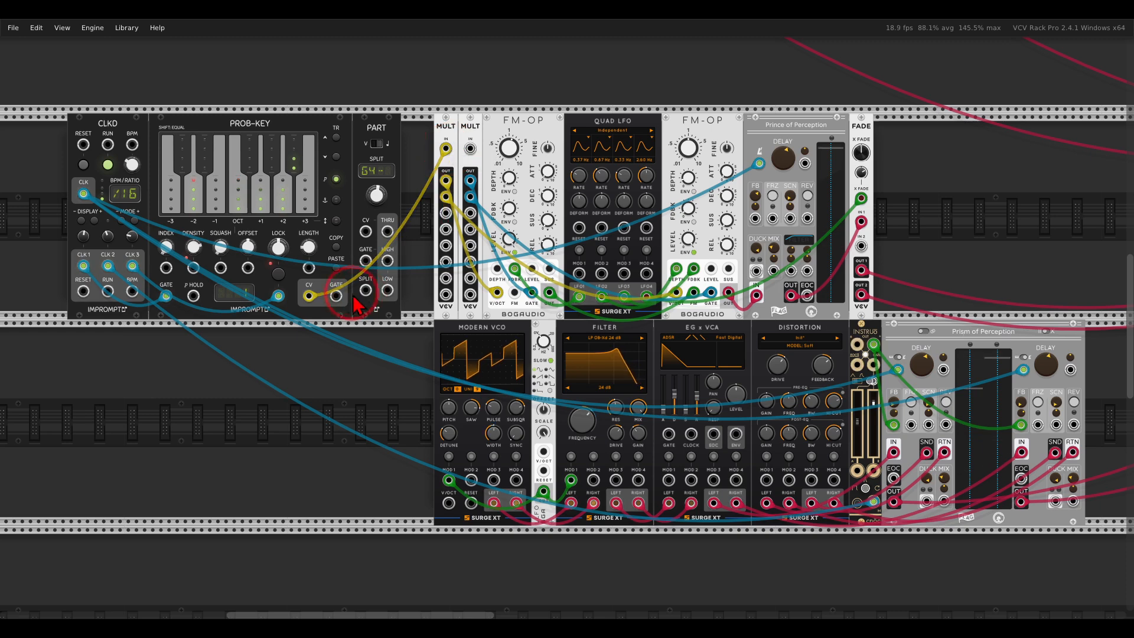
drag(336, 297, 444, 150)
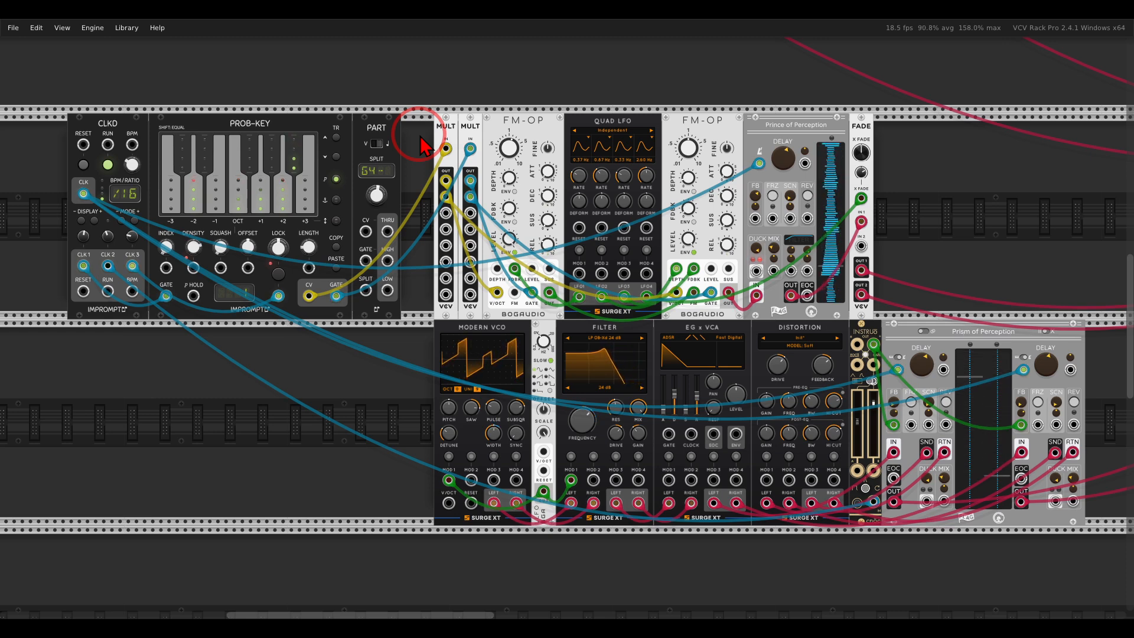
mouse_move(517, 325)
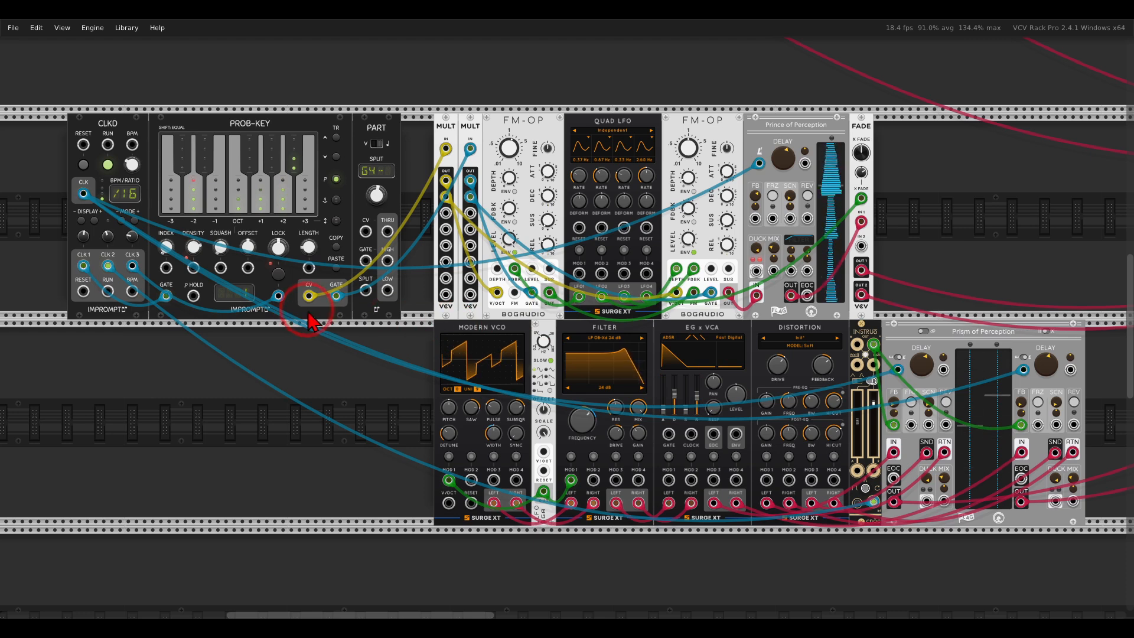
mouse_move(309, 297)
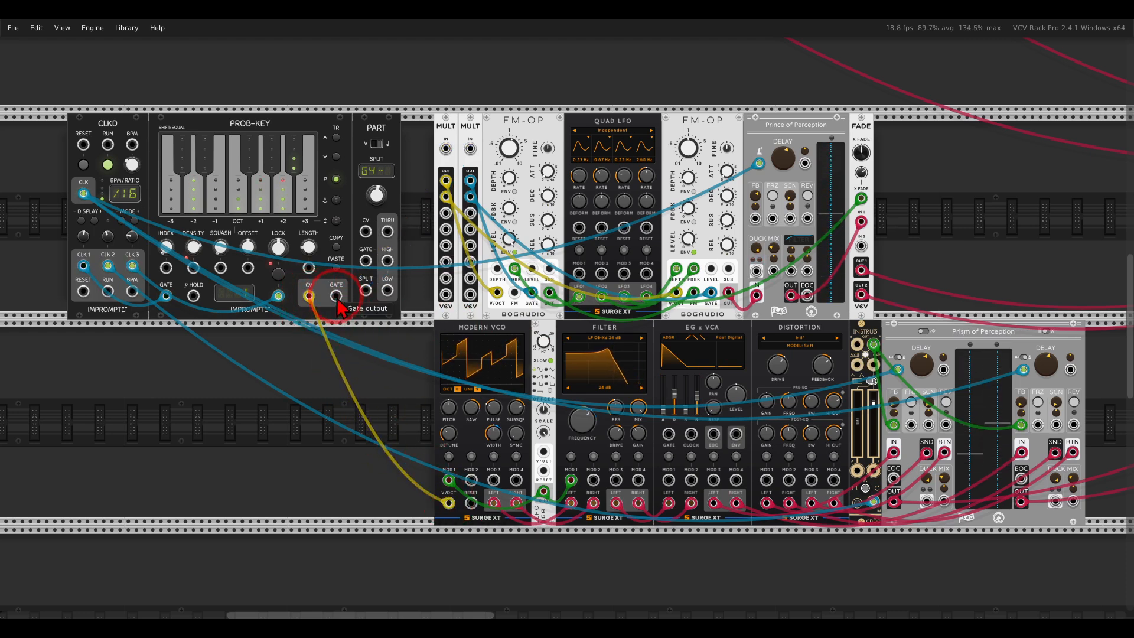
drag(335, 297, 669, 444)
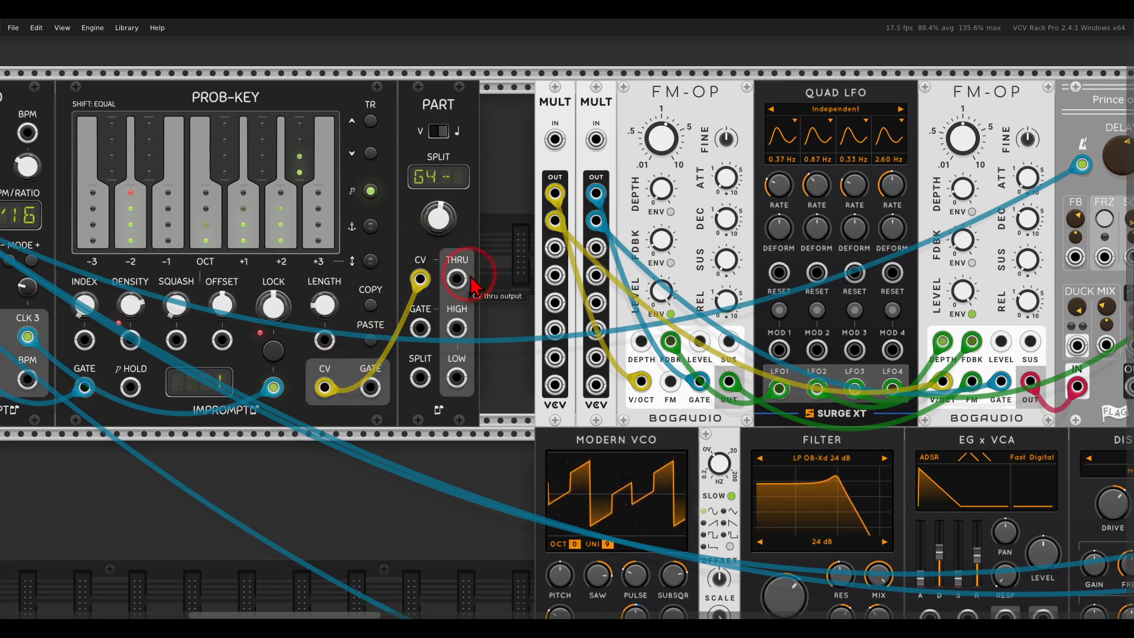
Step: Patch PART THRU into the MULT input and PART's low-note gate to the Surge voice
drag(456, 277, 554, 141)
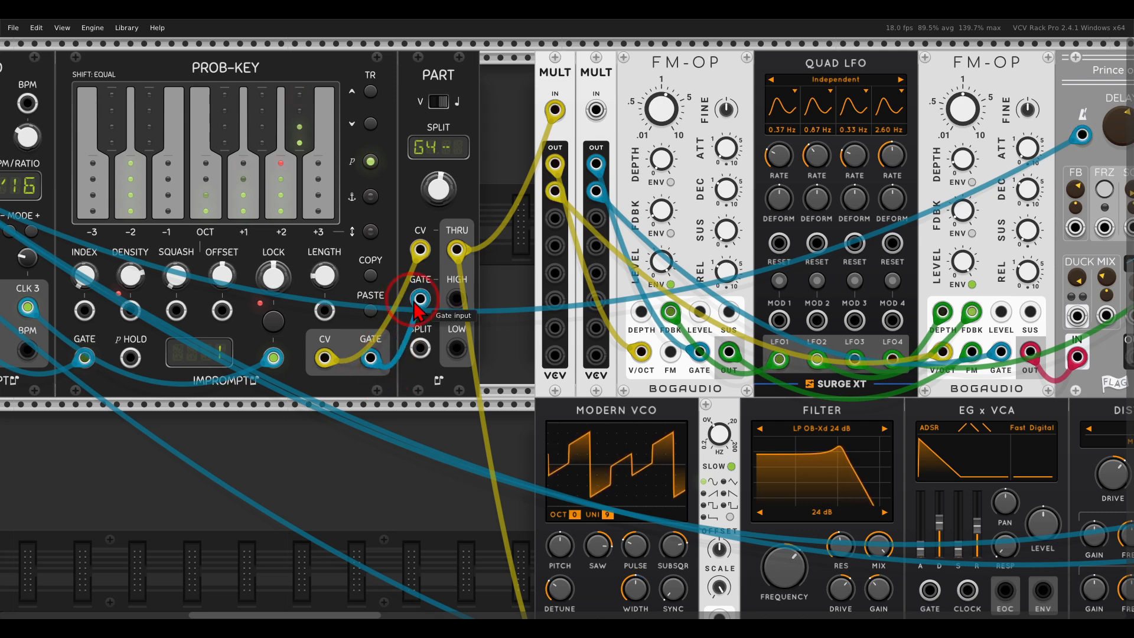
mouse_move(455, 299)
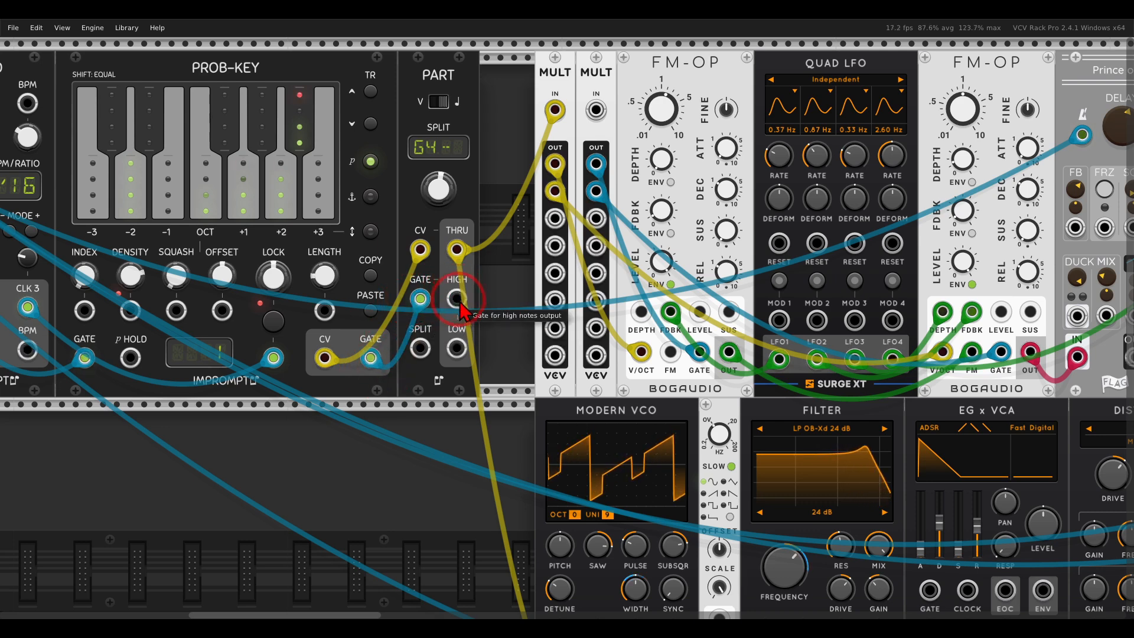
mouse_move(455, 249)
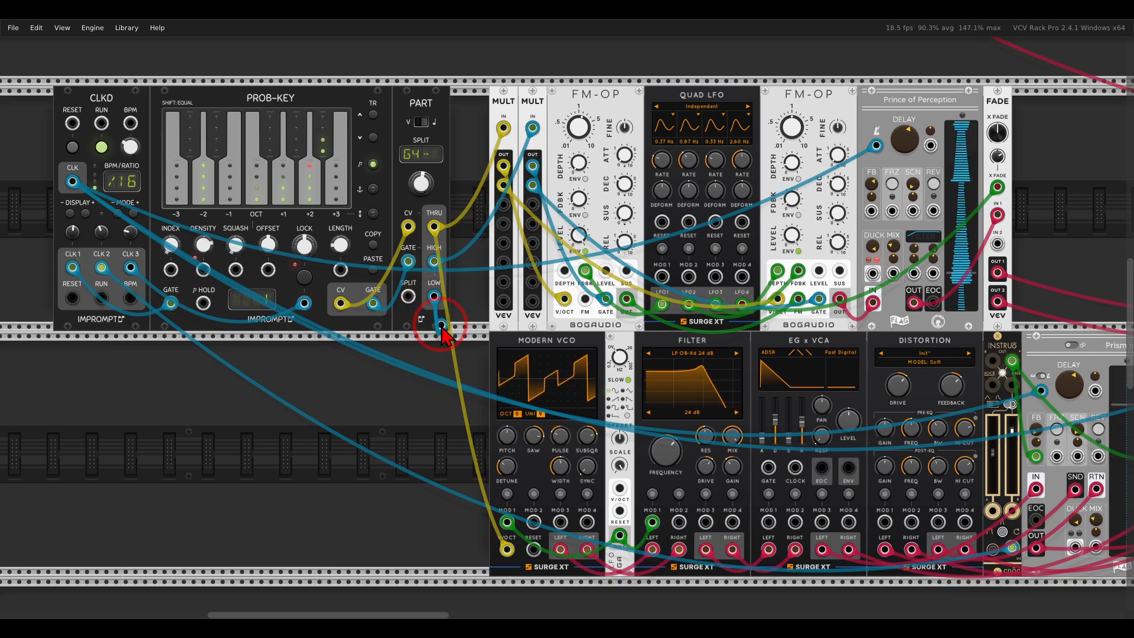
drag(434, 324, 769, 467)
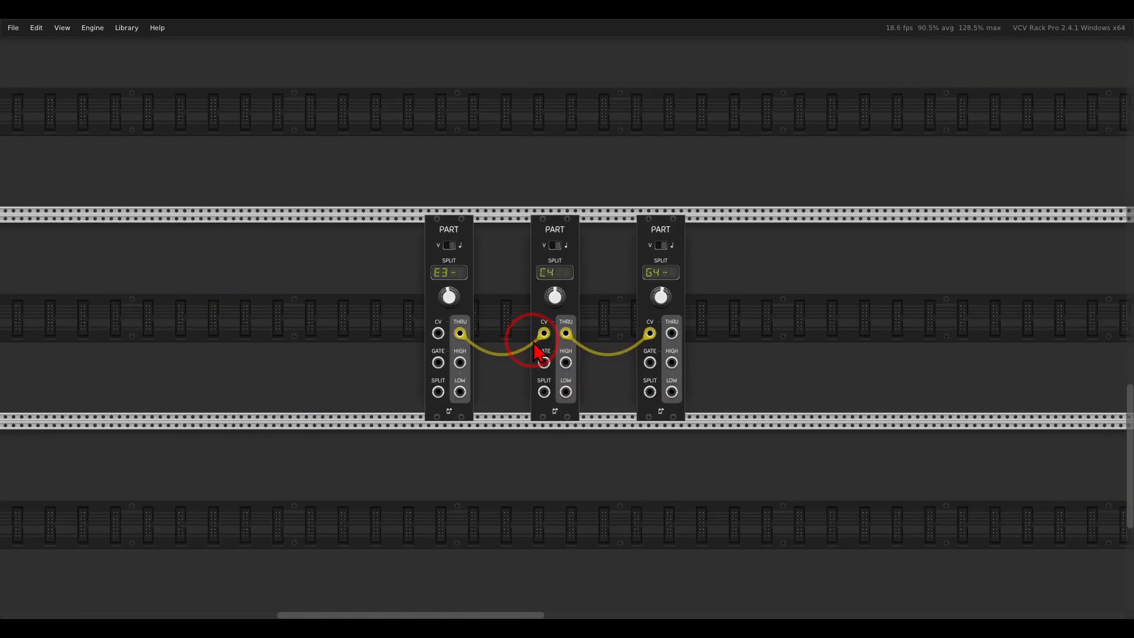
Step: Scroll the rack to view the three chained PART modules split at E3, C4 and G4
scroll(up, 3)
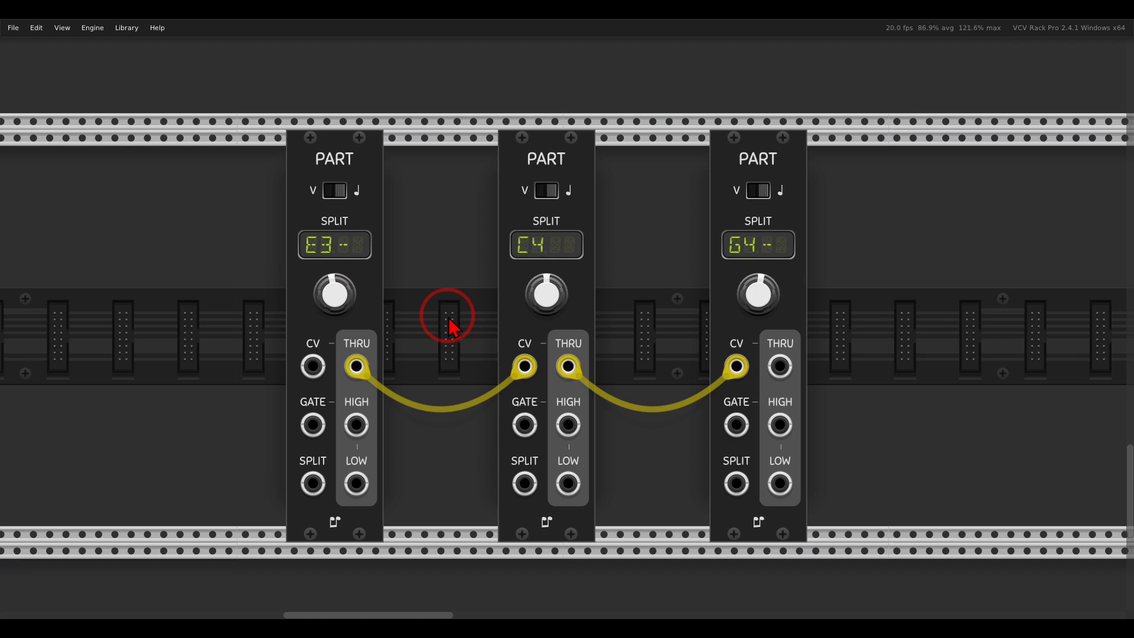
mouse_move(269, 325)
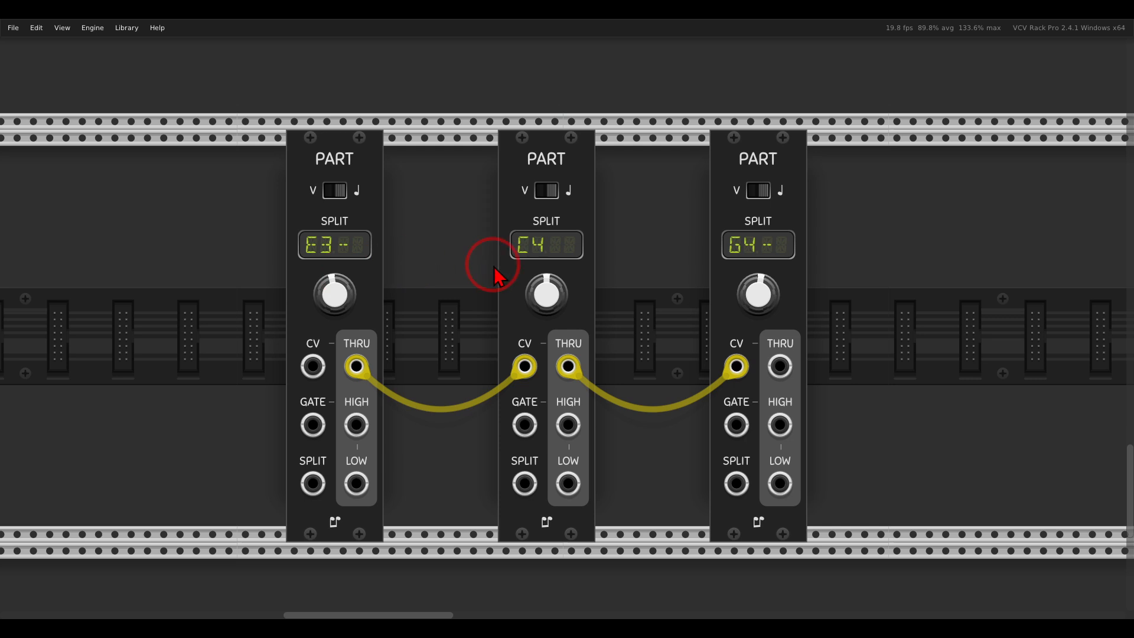
mouse_move(777, 253)
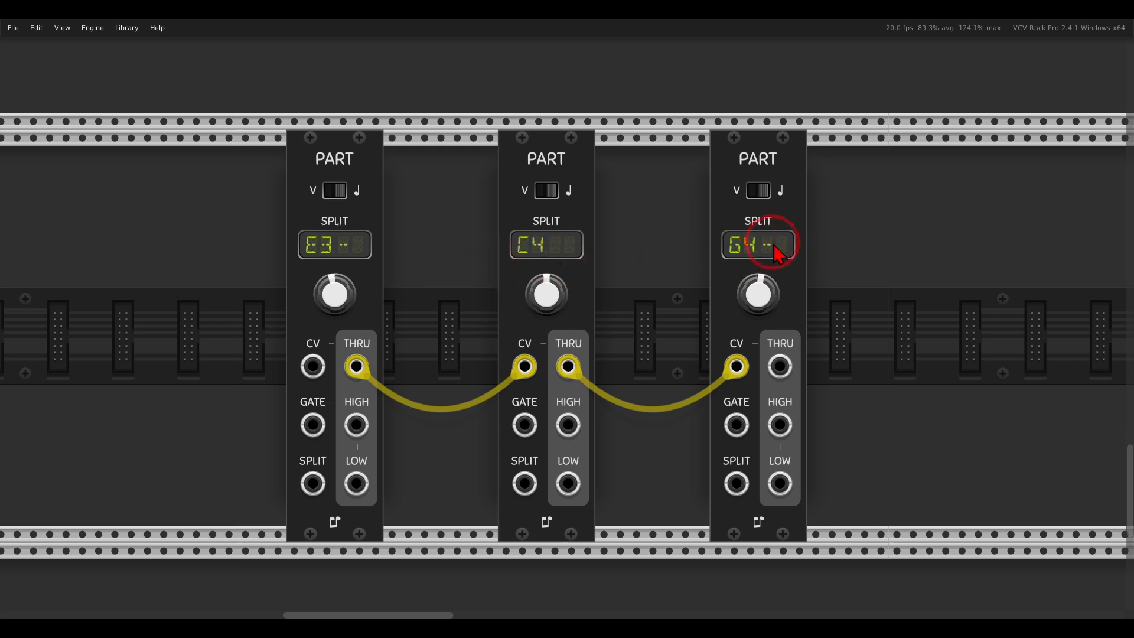
mouse_move(614, 269)
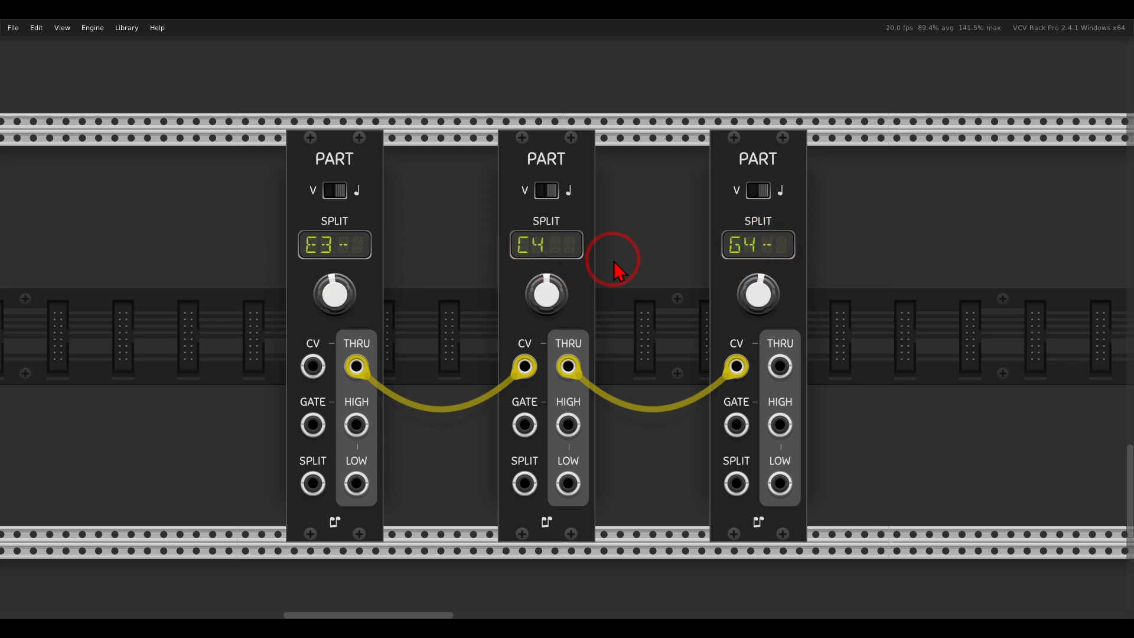